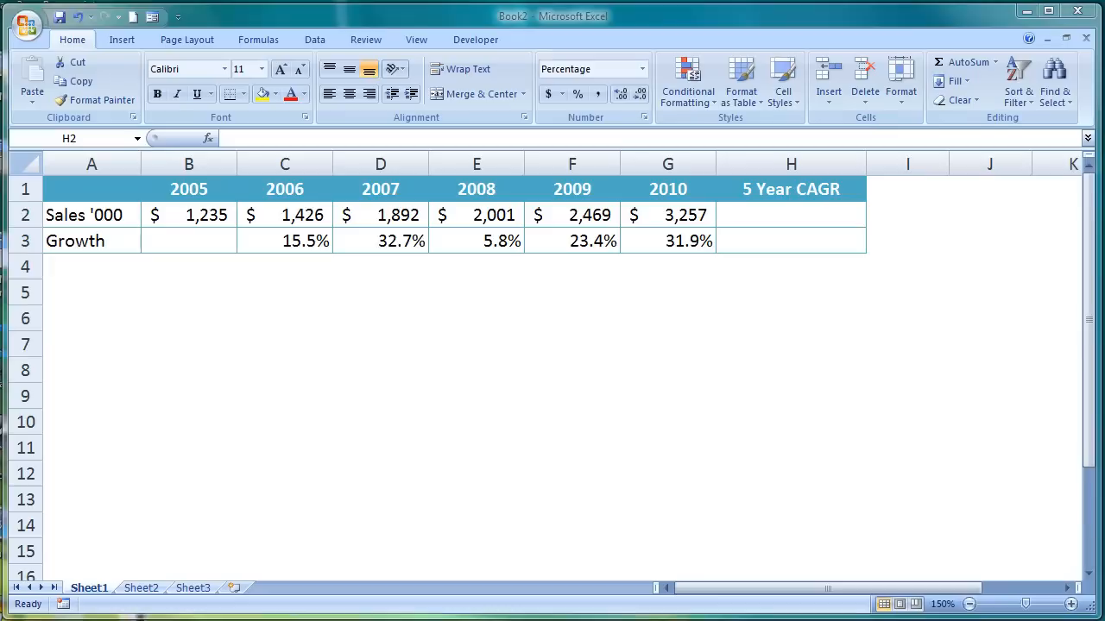
mouse_move(1044, 501)
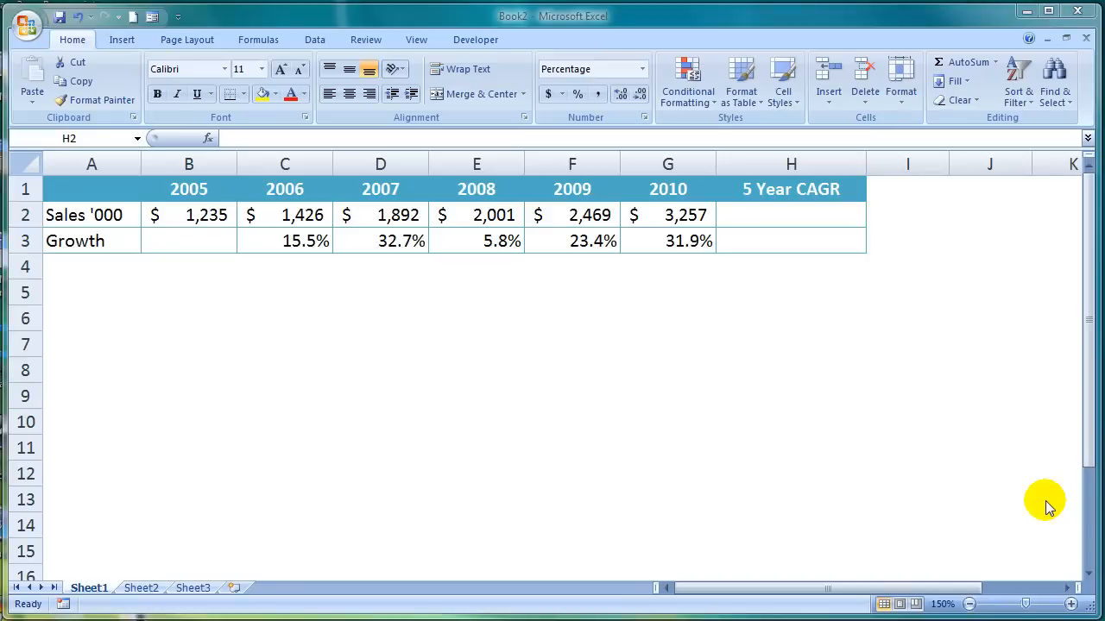
mouse_move(989, 458)
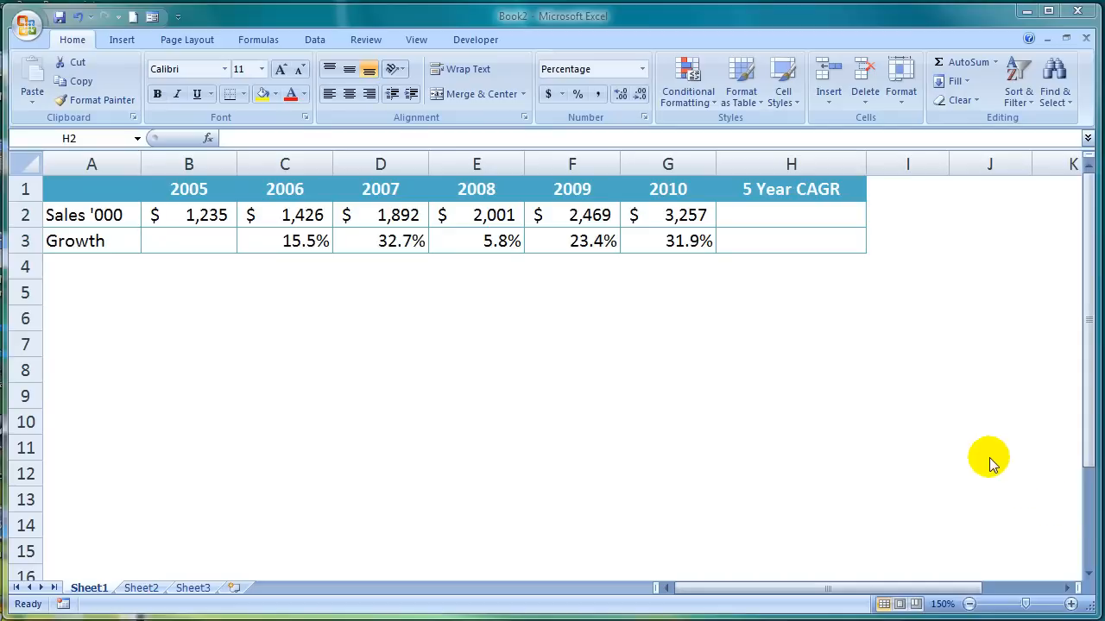
mouse_move(945, 427)
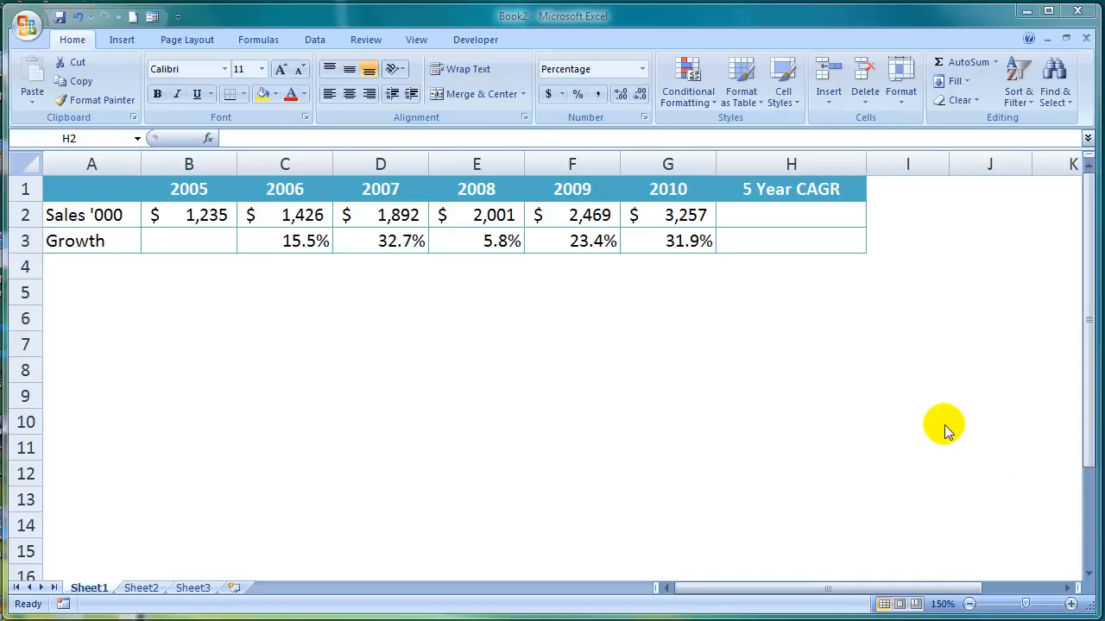
mouse_move(639, 358)
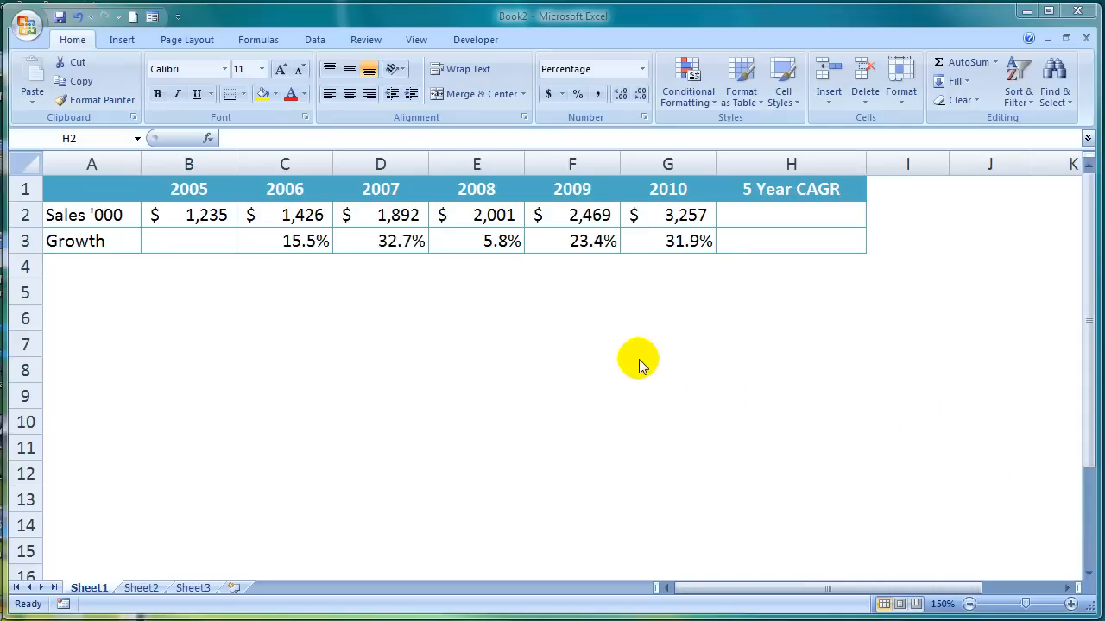
mouse_move(484, 315)
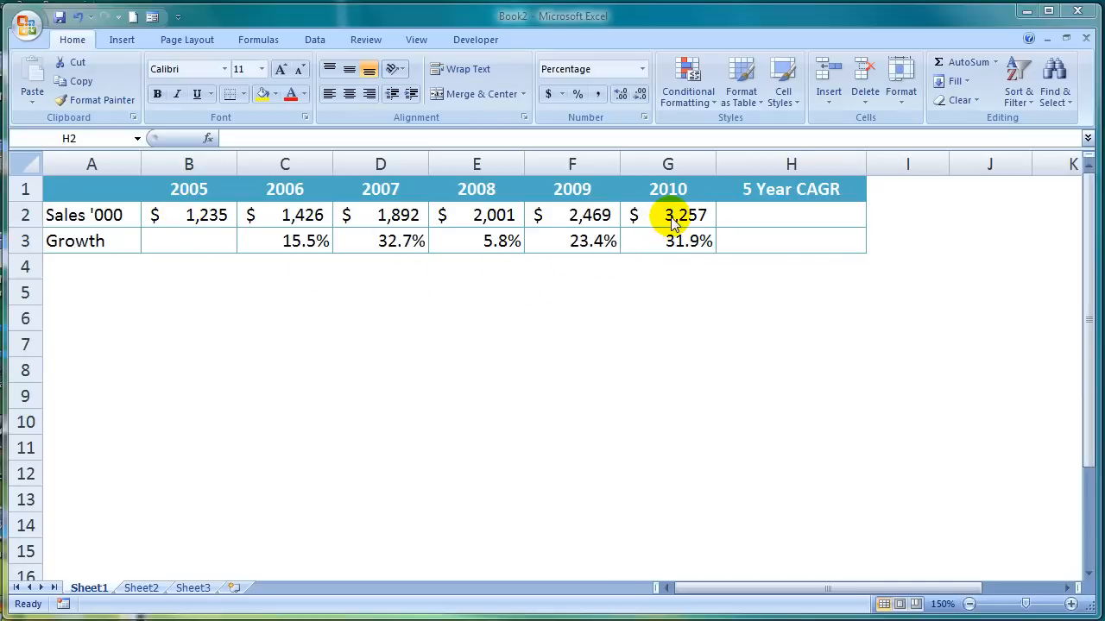
mouse_move(781, 216)
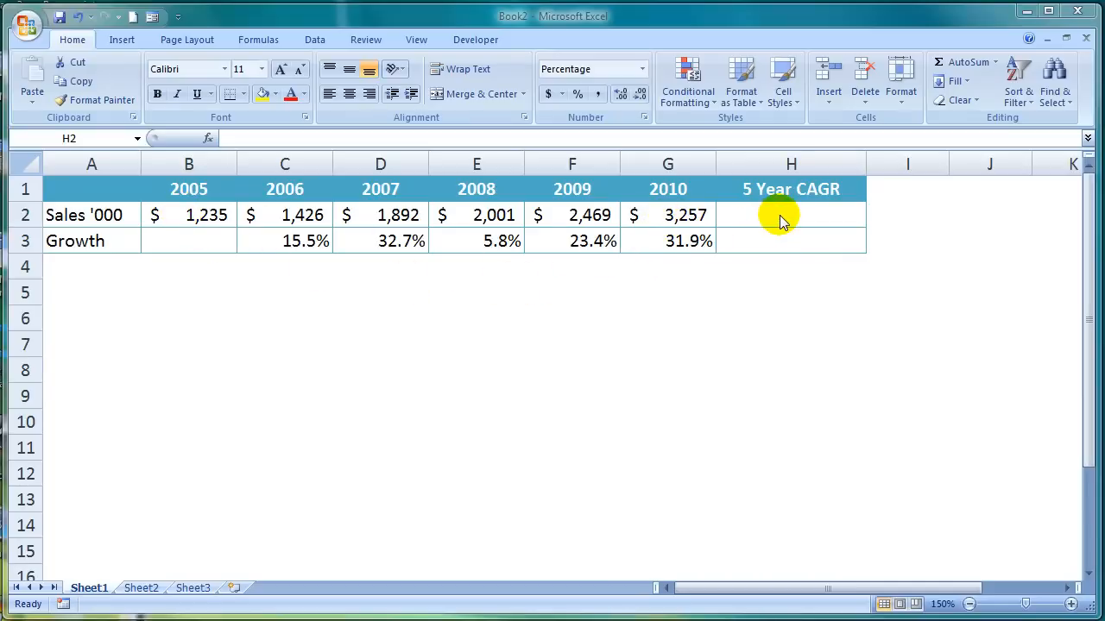
Start a formula in H2 with the sales ratio =(G2/B2).
click(791, 215)
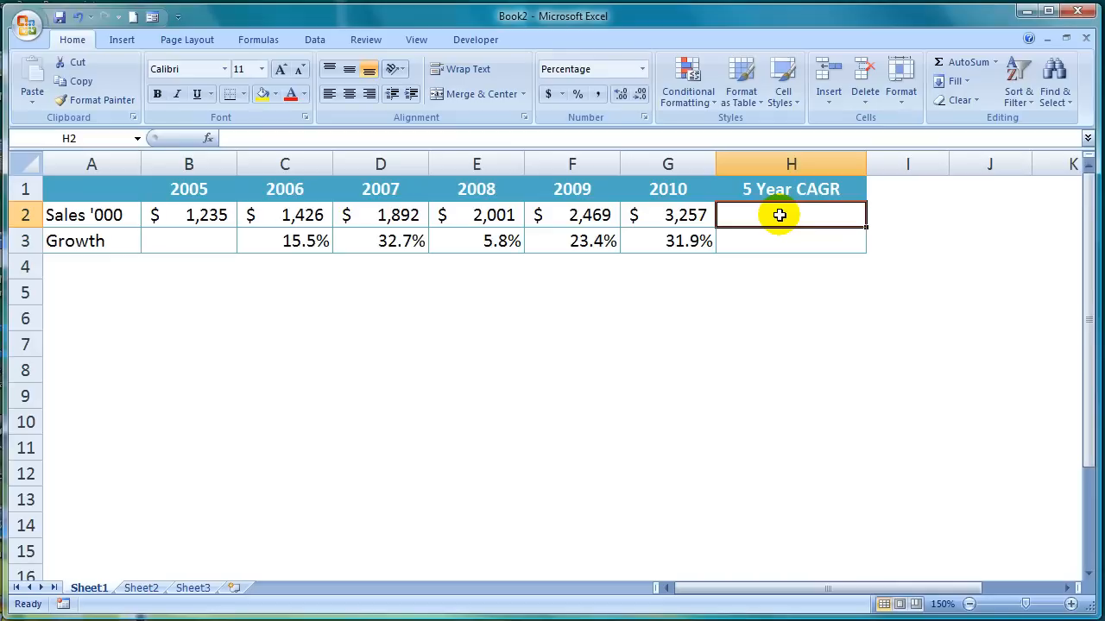
text(=)
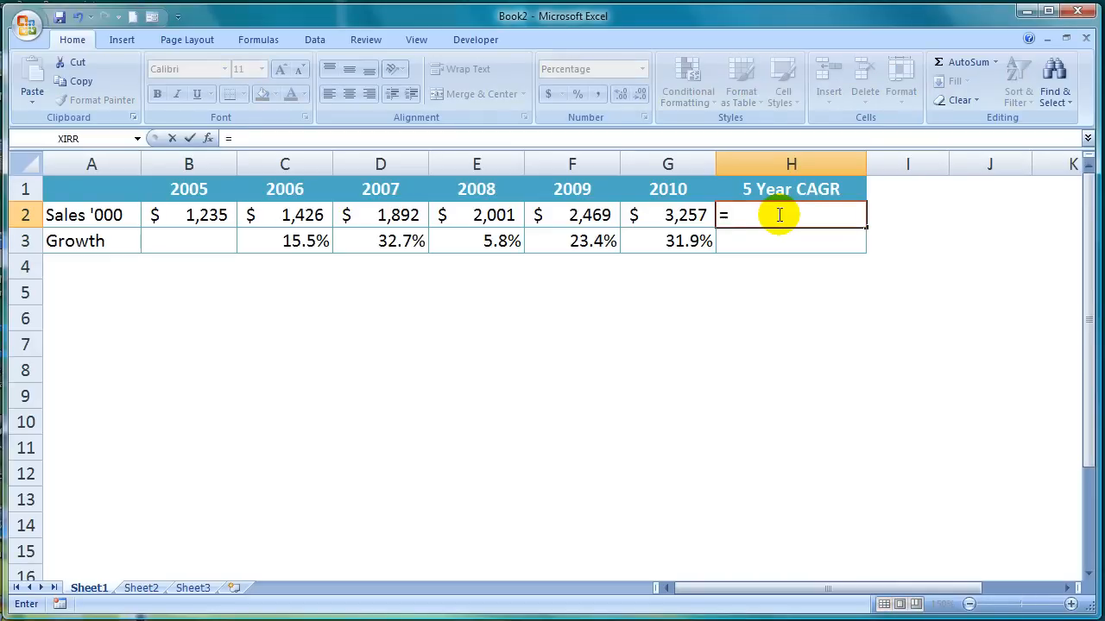
text(()
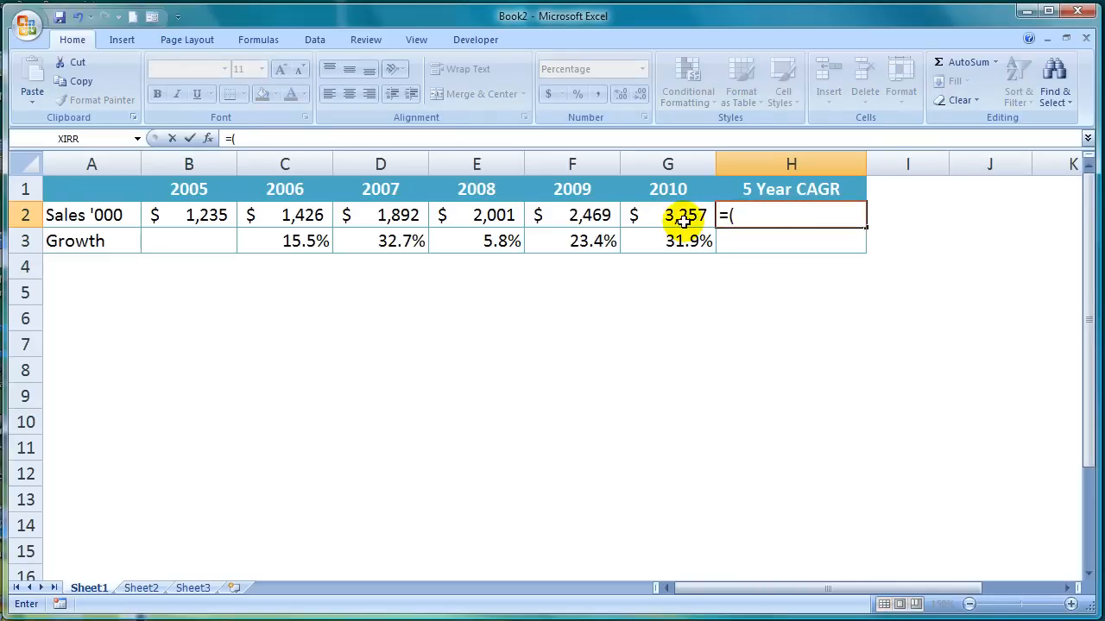
click(667, 215)
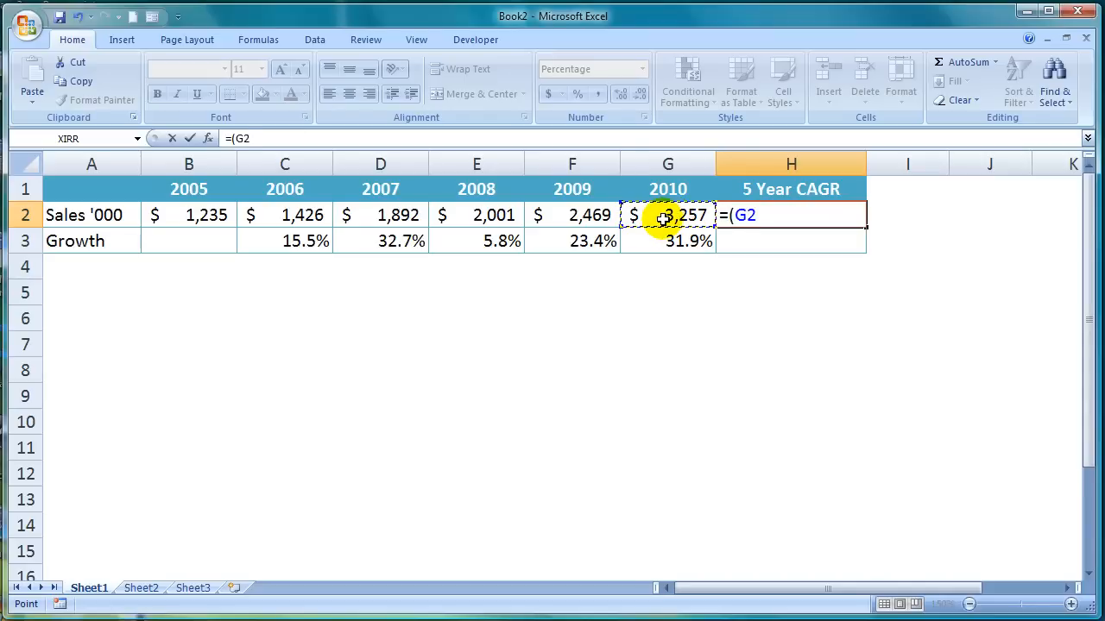
text(/)
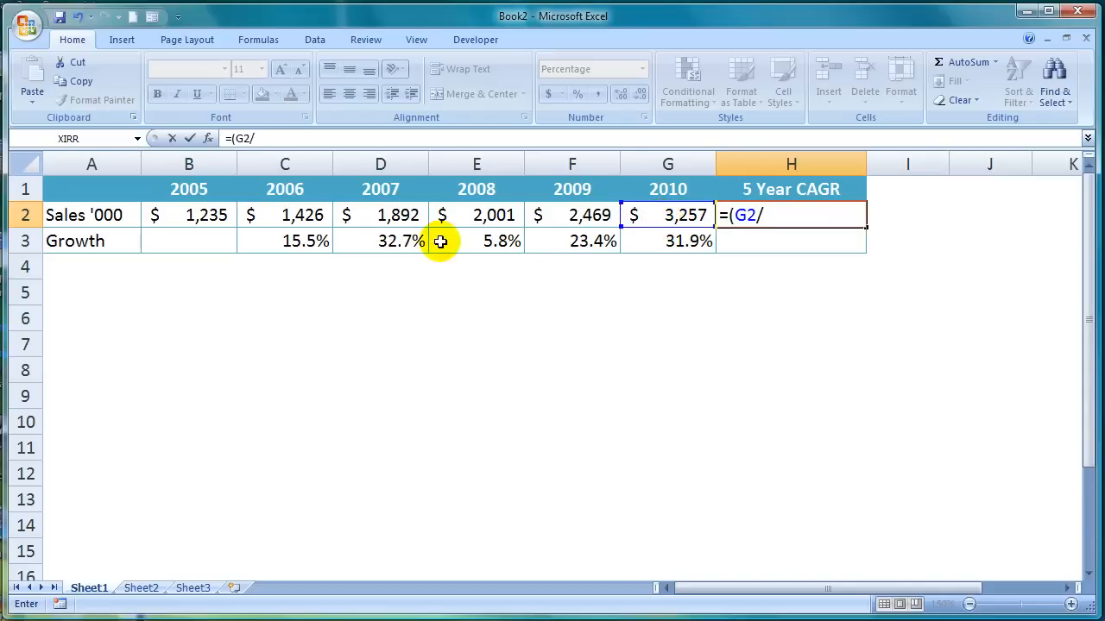
click(188, 215)
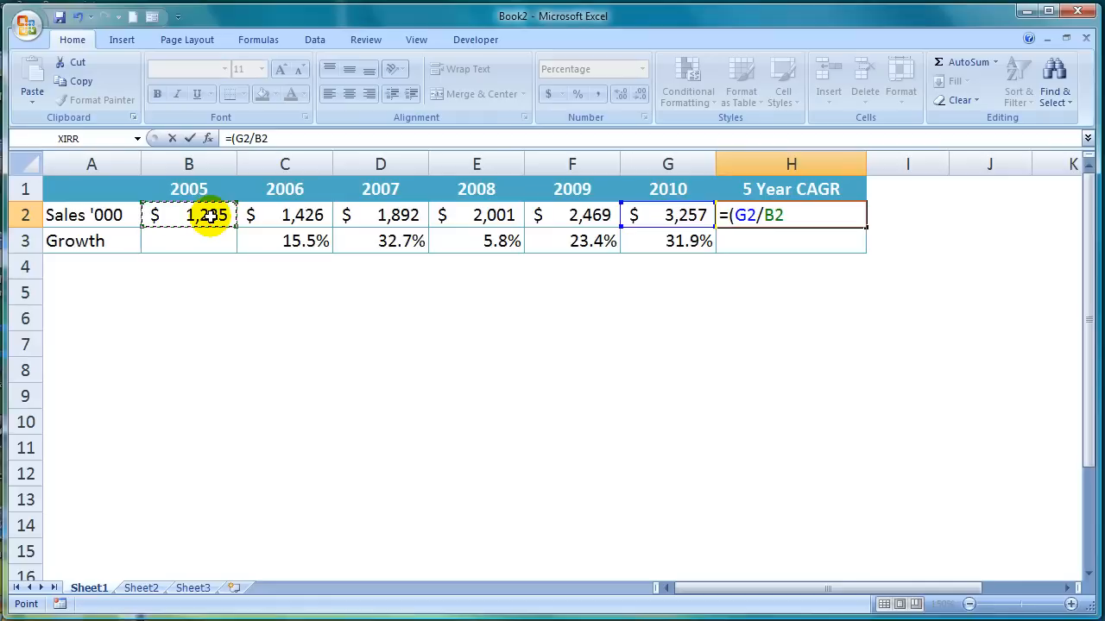
text())
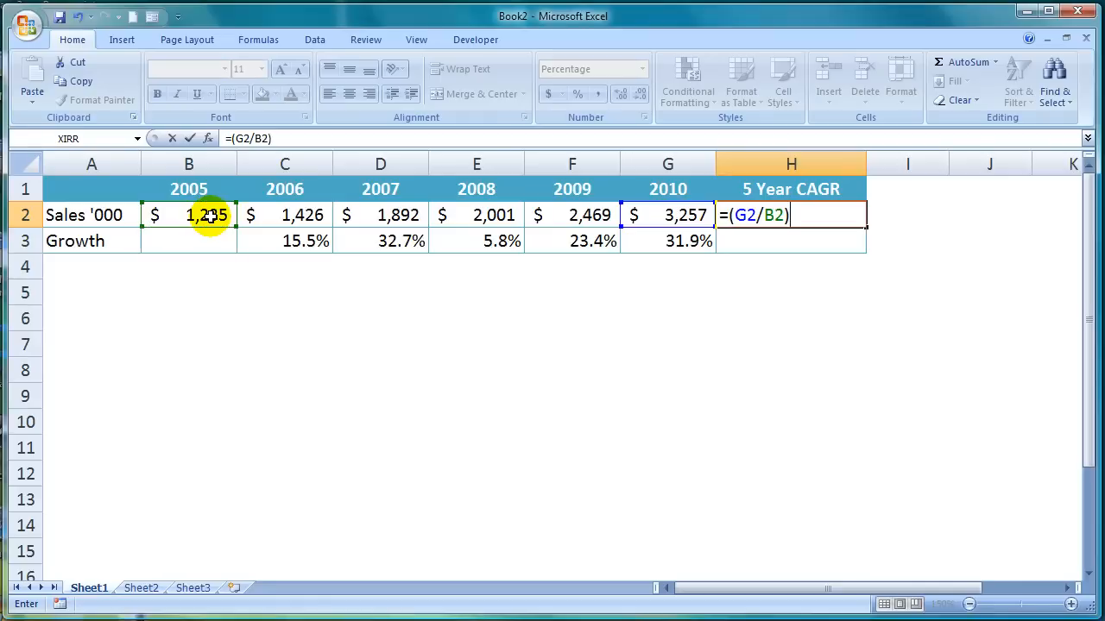
Extend the H2 formula with ^(1/5)-1, giving =(G2/B2)^(1/5)-1 unentered.
text(^)
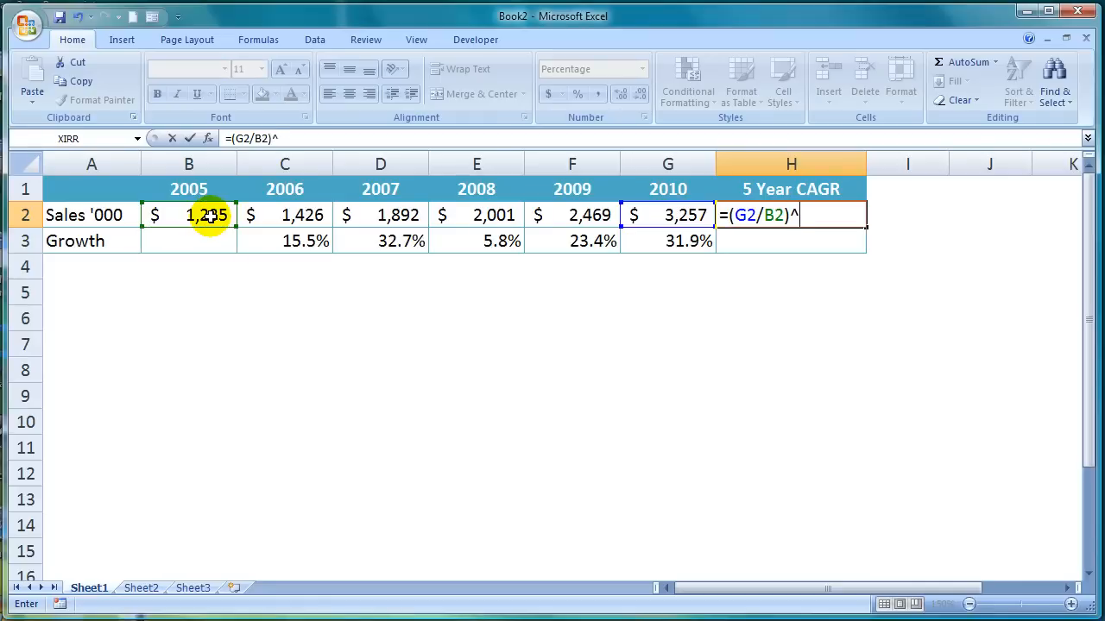
text(()
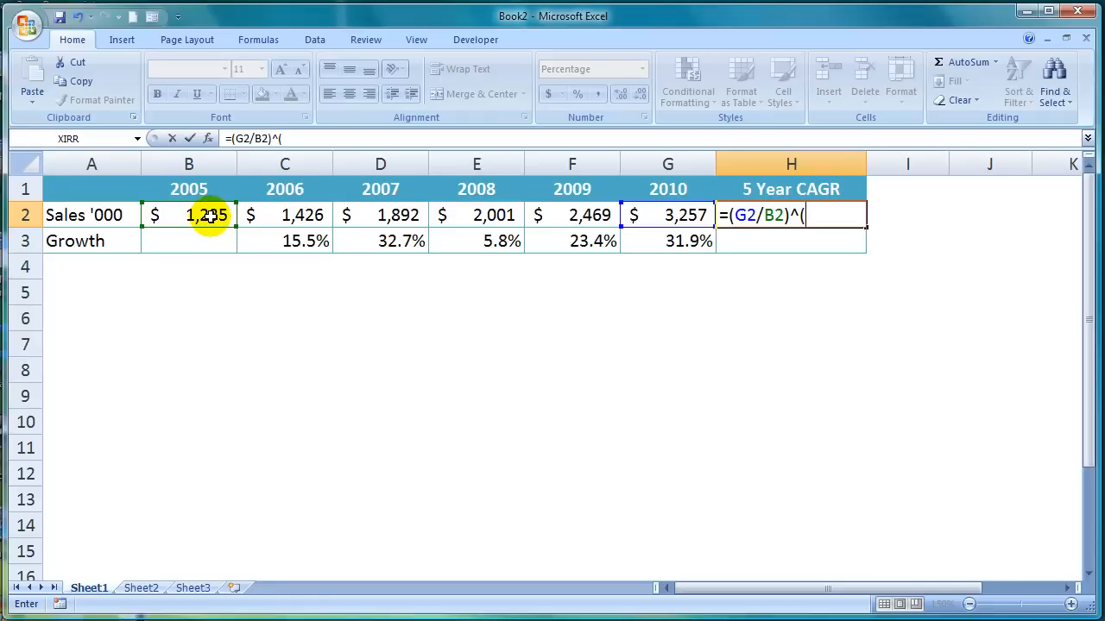
text(1)
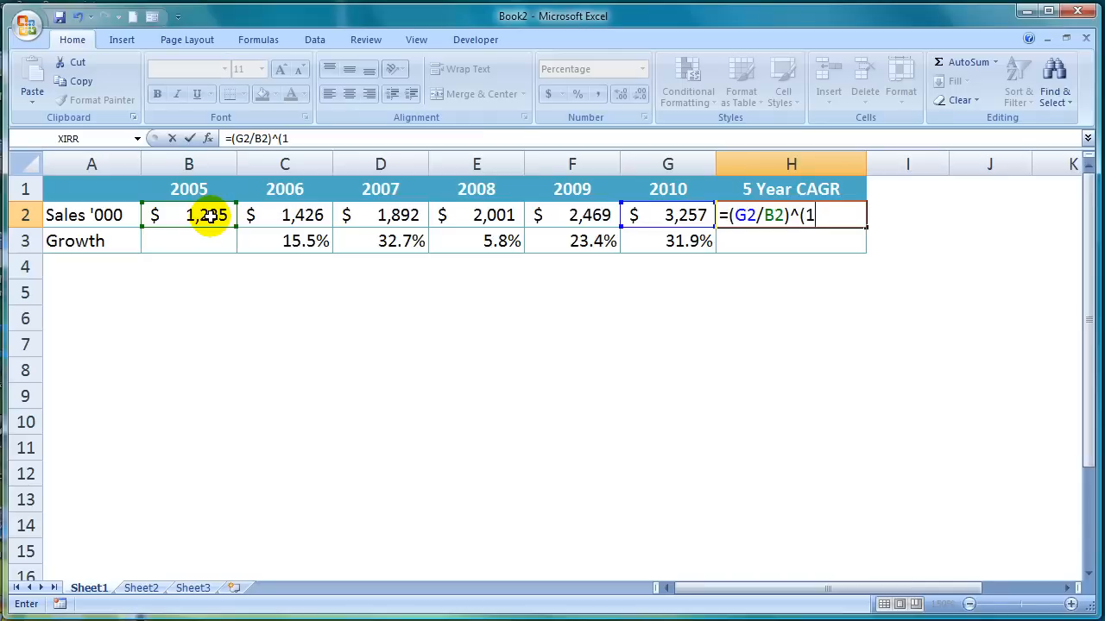
text(/)
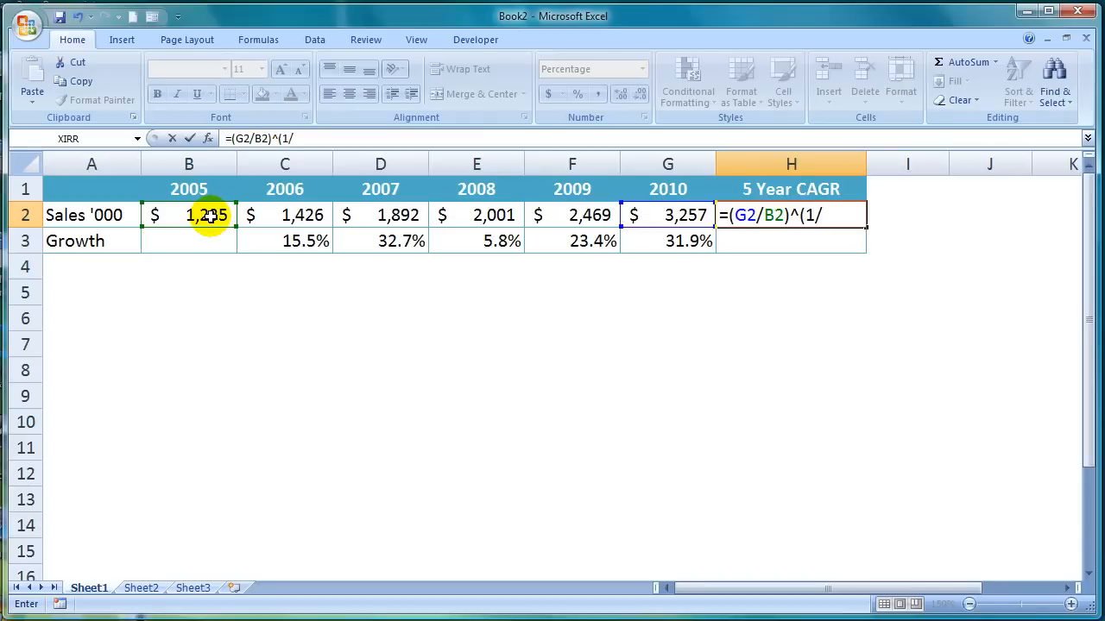
text(5)
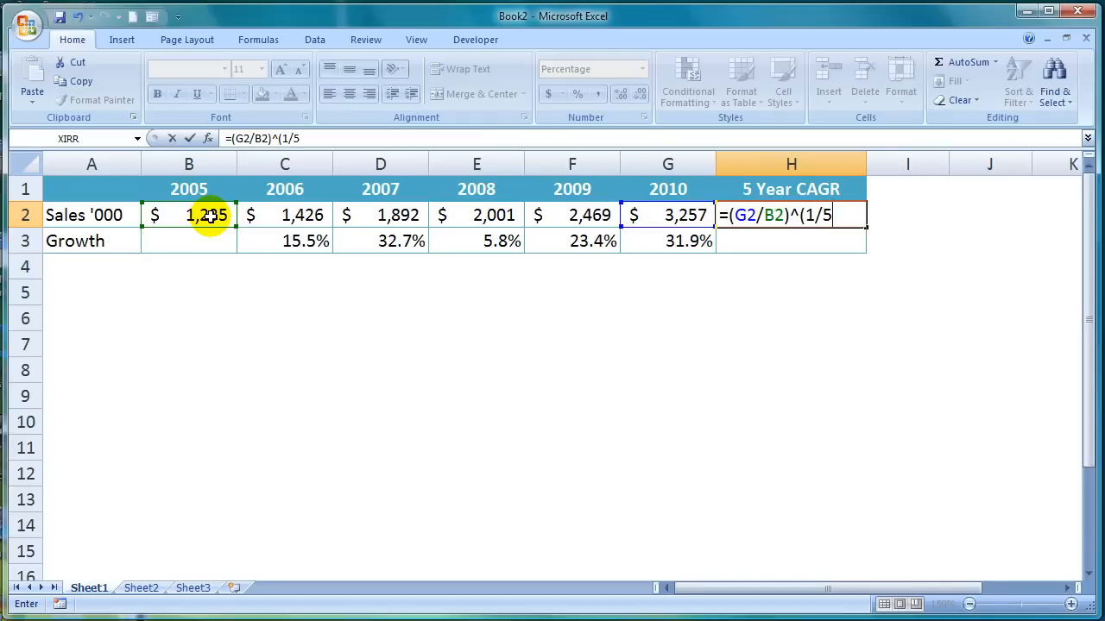
text(-)
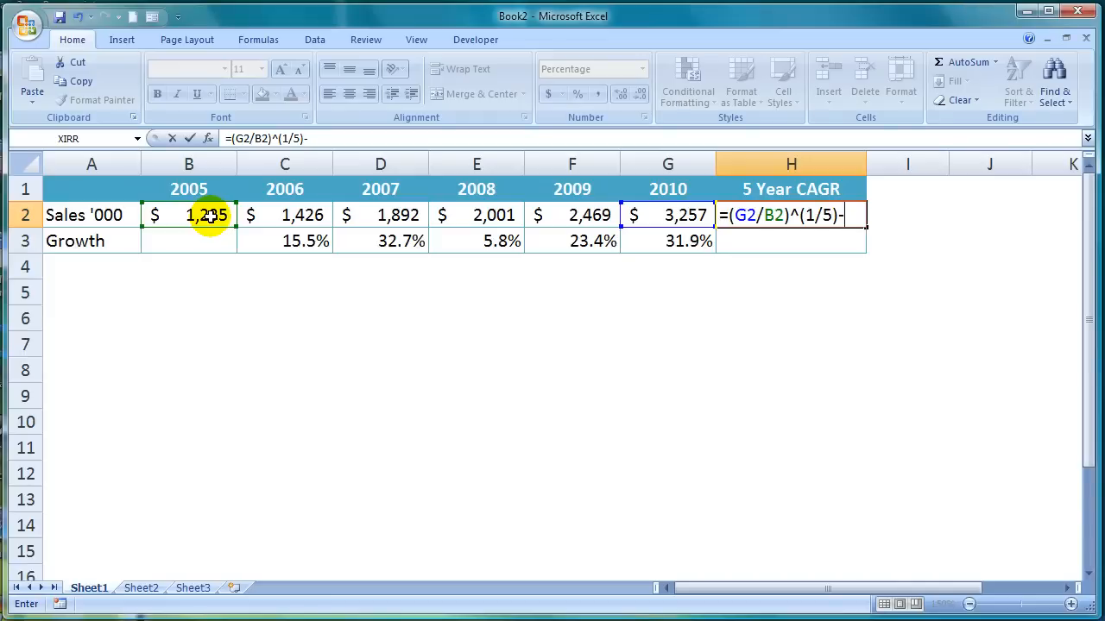
text(1)
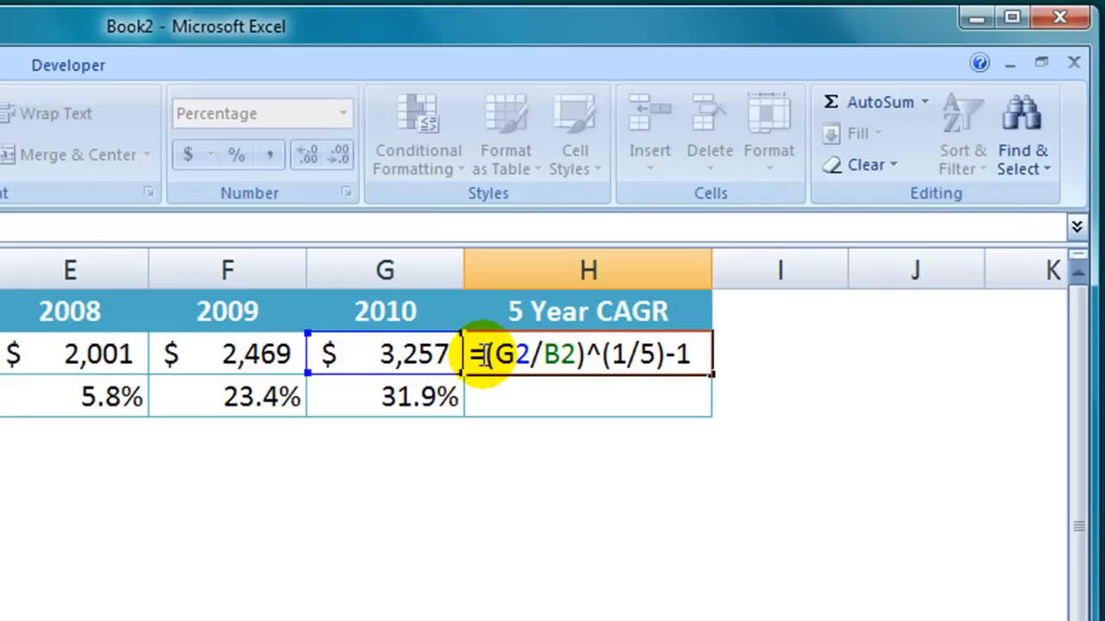
mouse_move(561, 400)
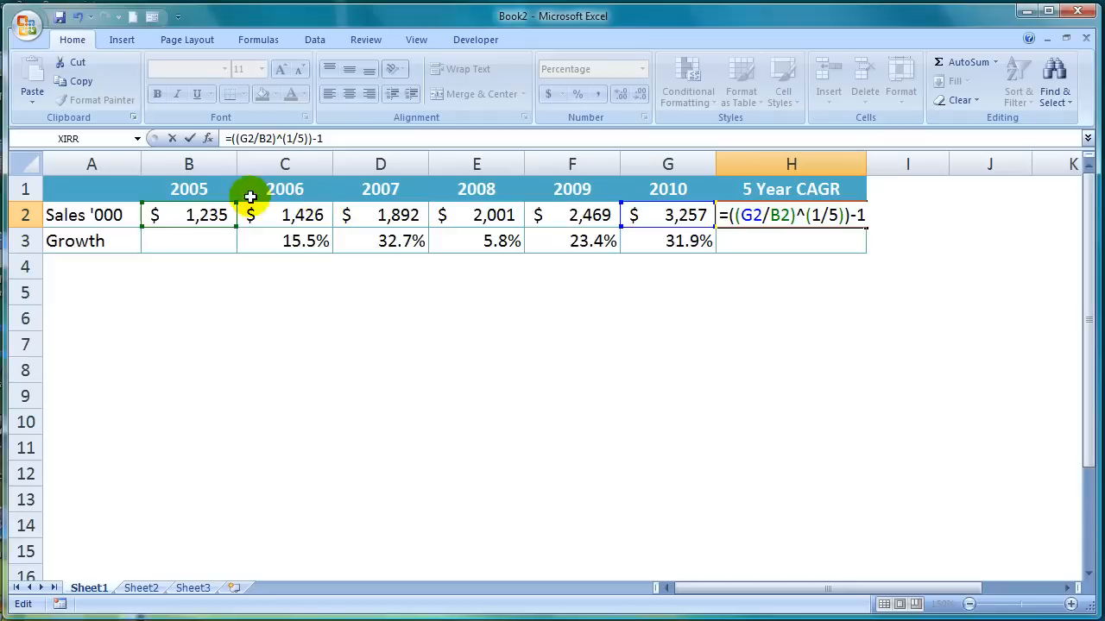
mouse_move(200, 201)
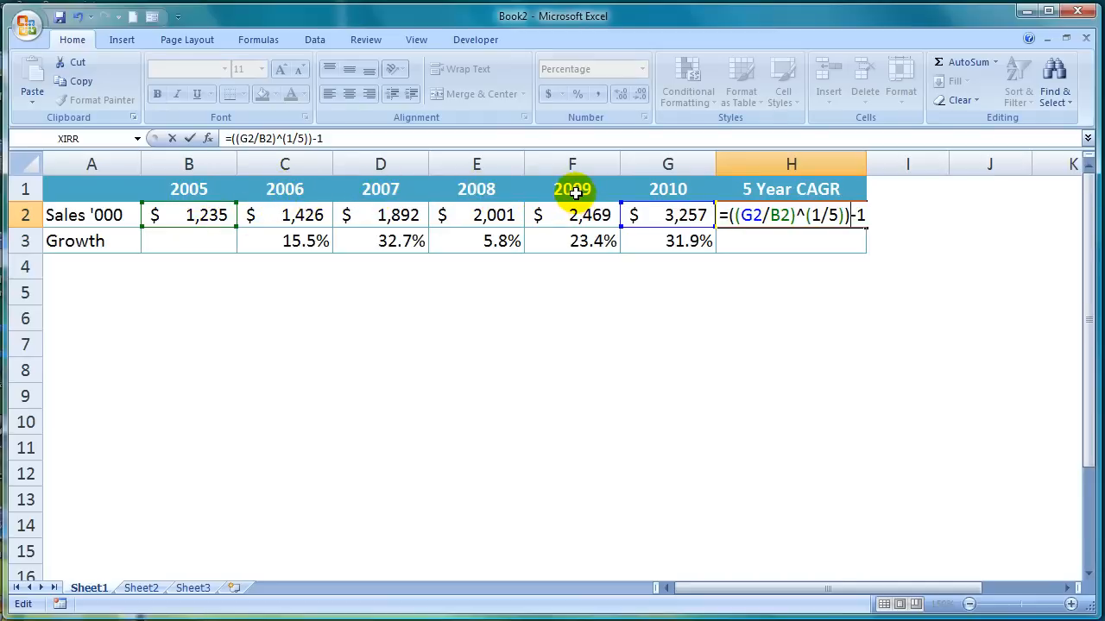
mouse_move(695, 188)
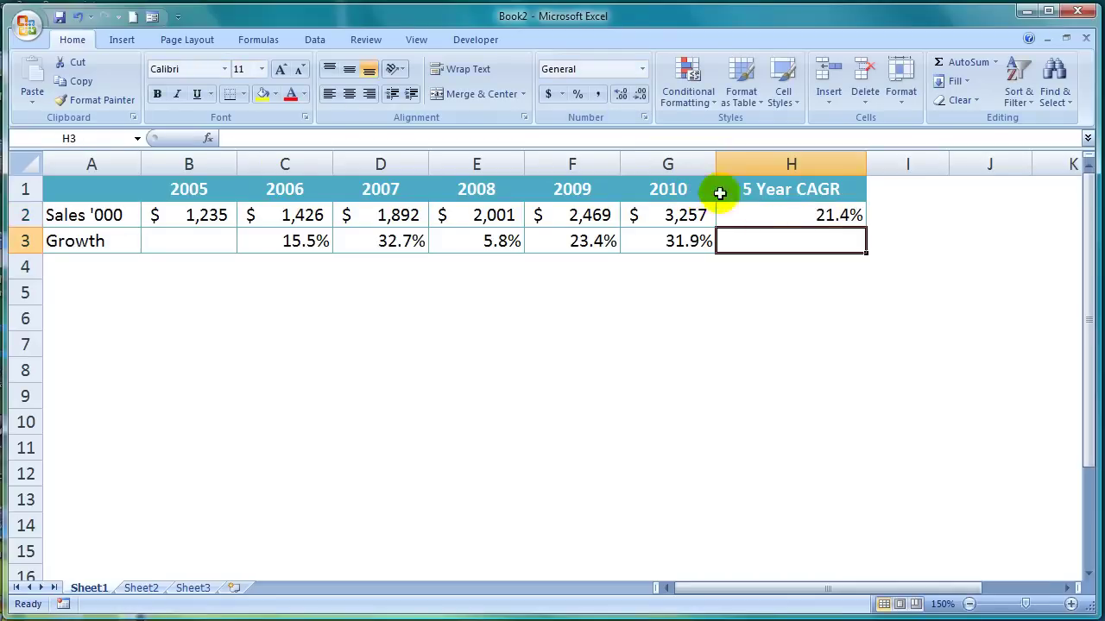
mouse_move(785, 217)
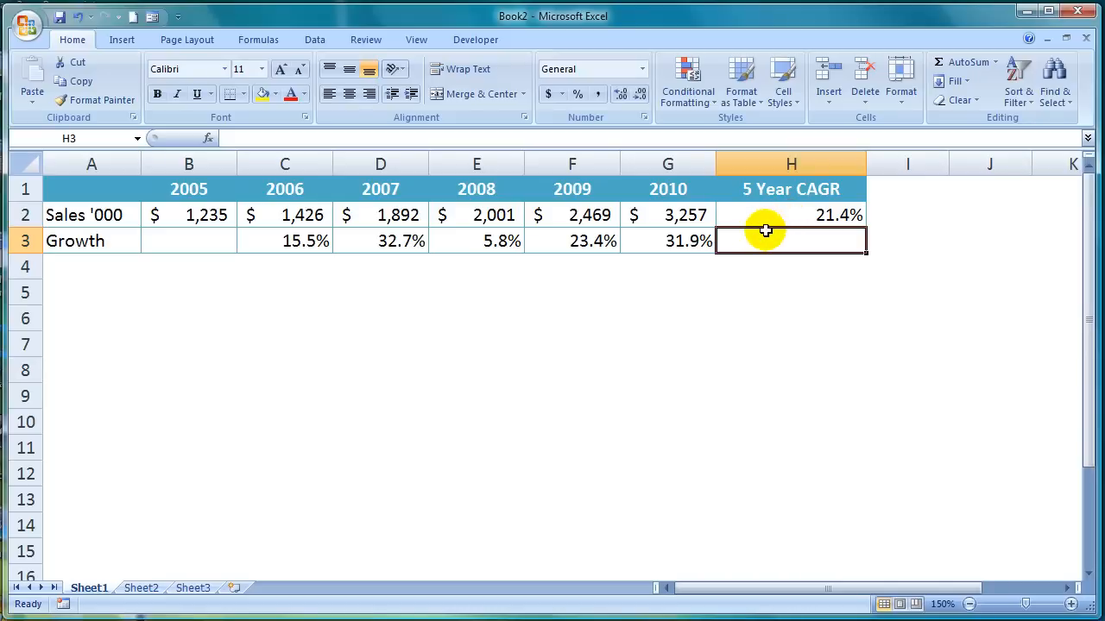
mouse_move(303, 253)
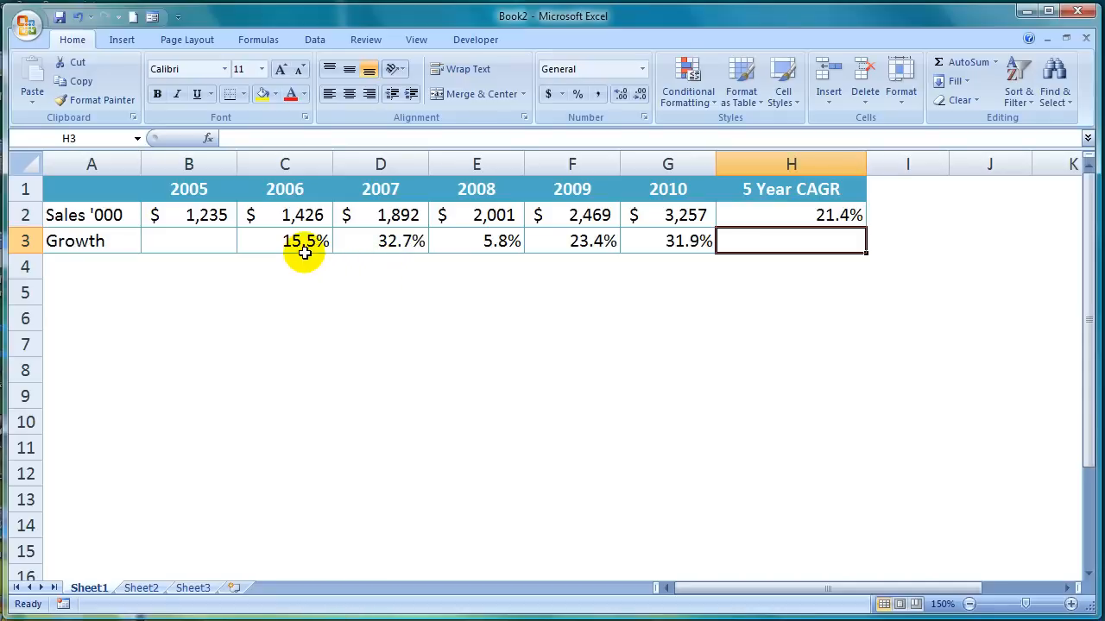
mouse_move(384, 262)
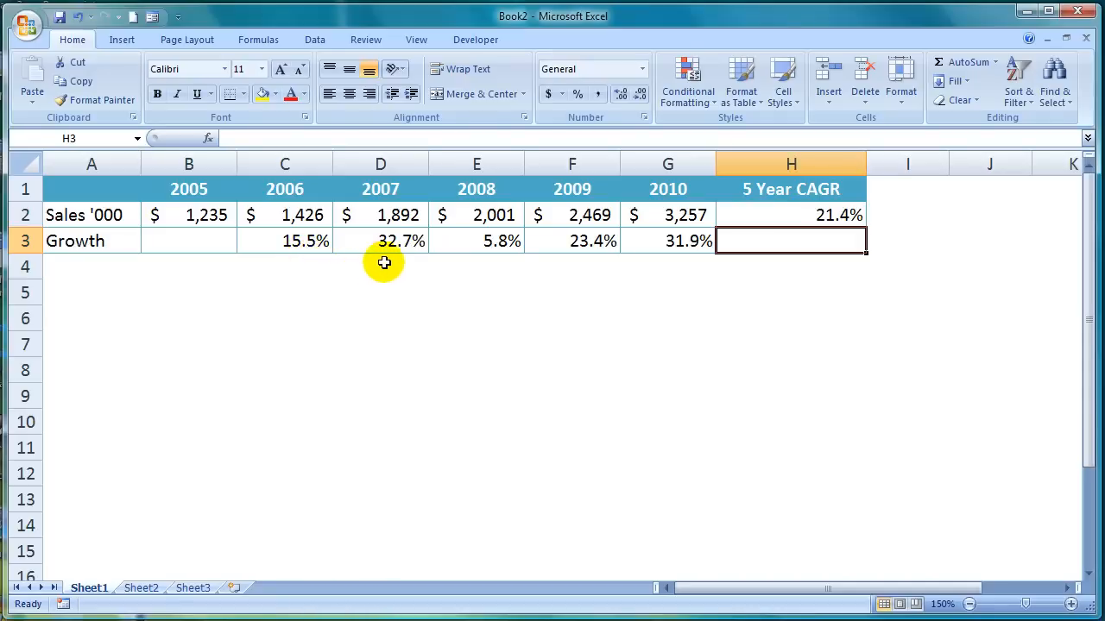
mouse_move(492, 276)
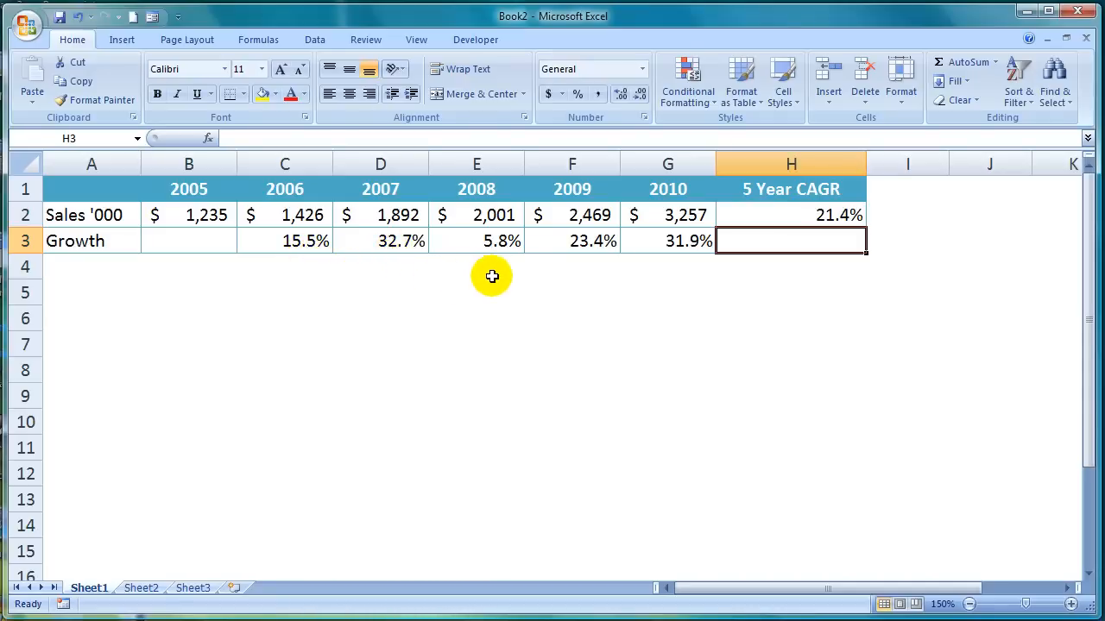
mouse_move(587, 255)
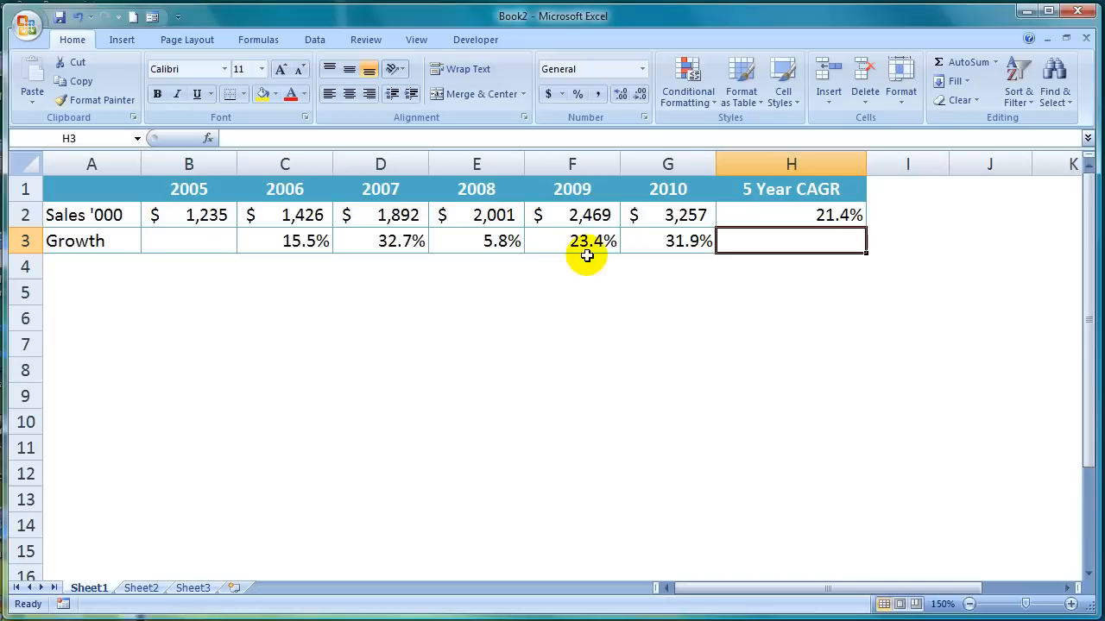
mouse_move(687, 253)
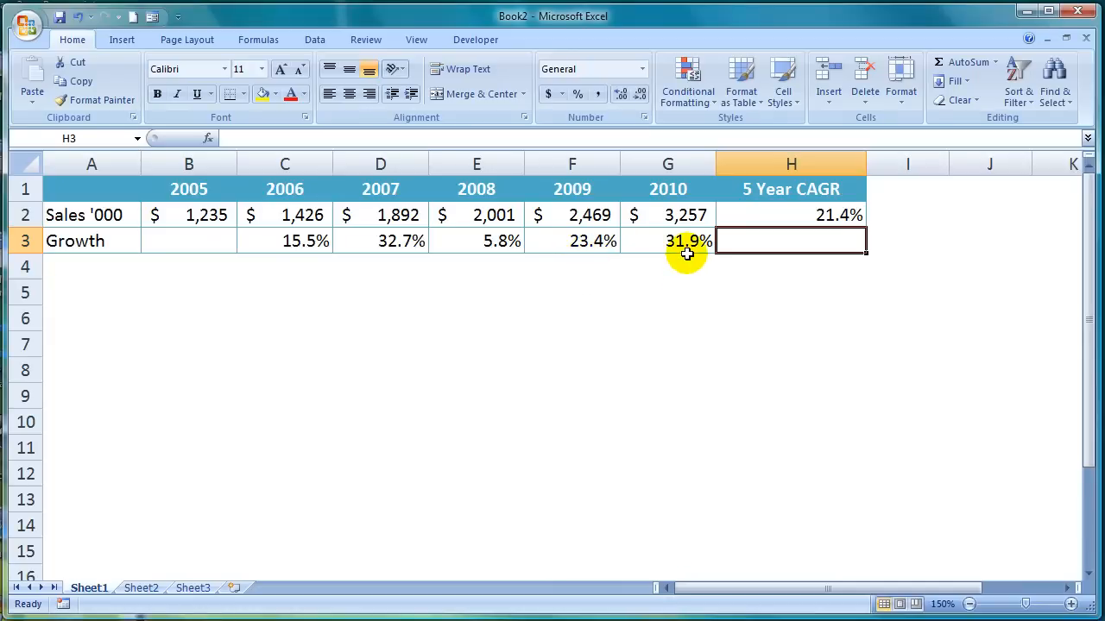
mouse_move(755, 216)
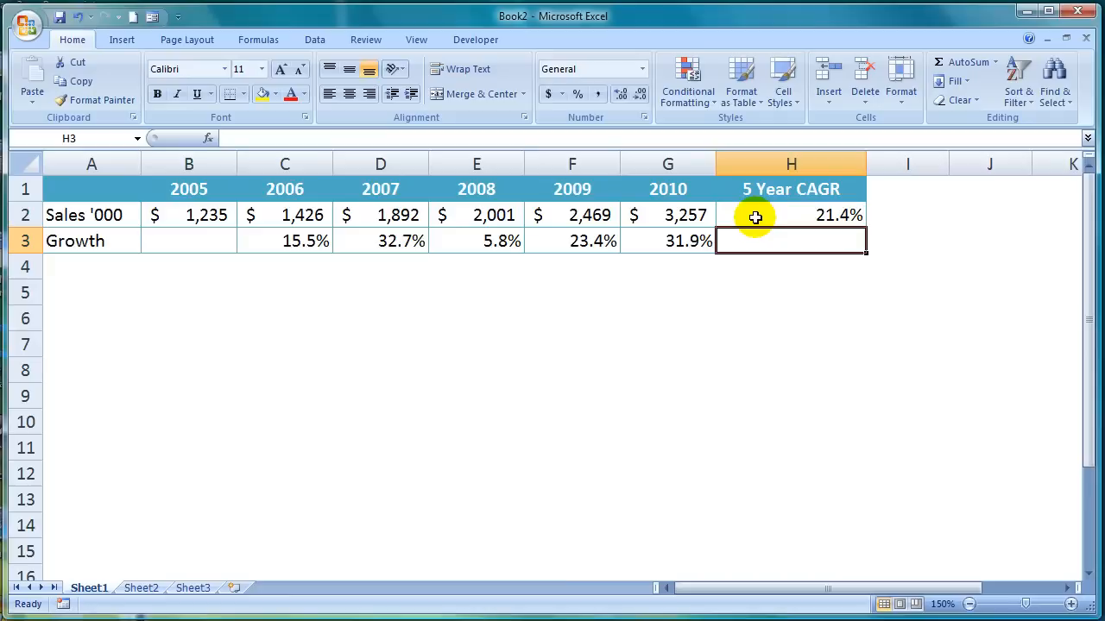
mouse_move(711, 226)
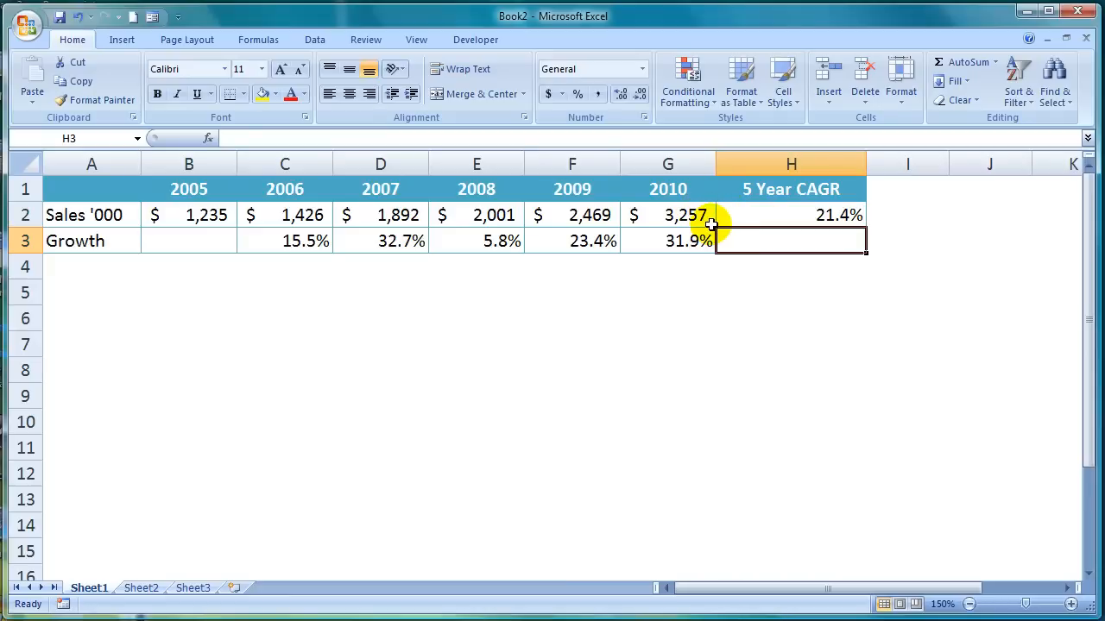